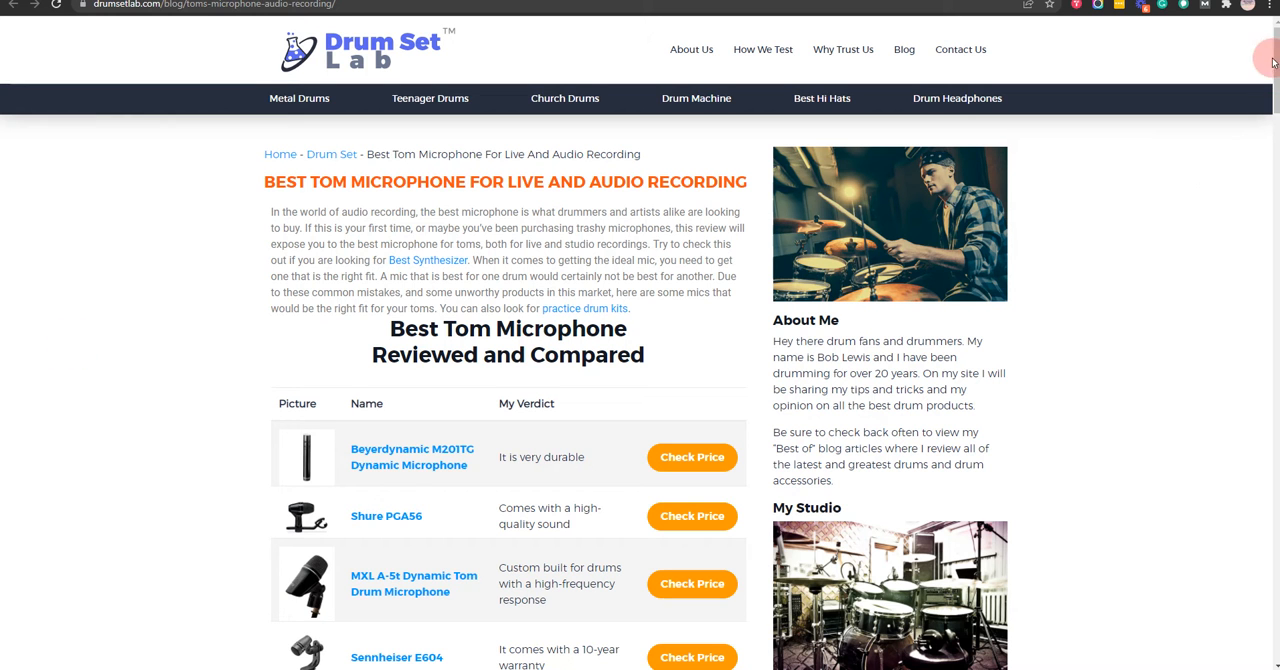
Step: Scroll down the review to the Beyerdynamic M201TG microphone section
scroll(down, 3)
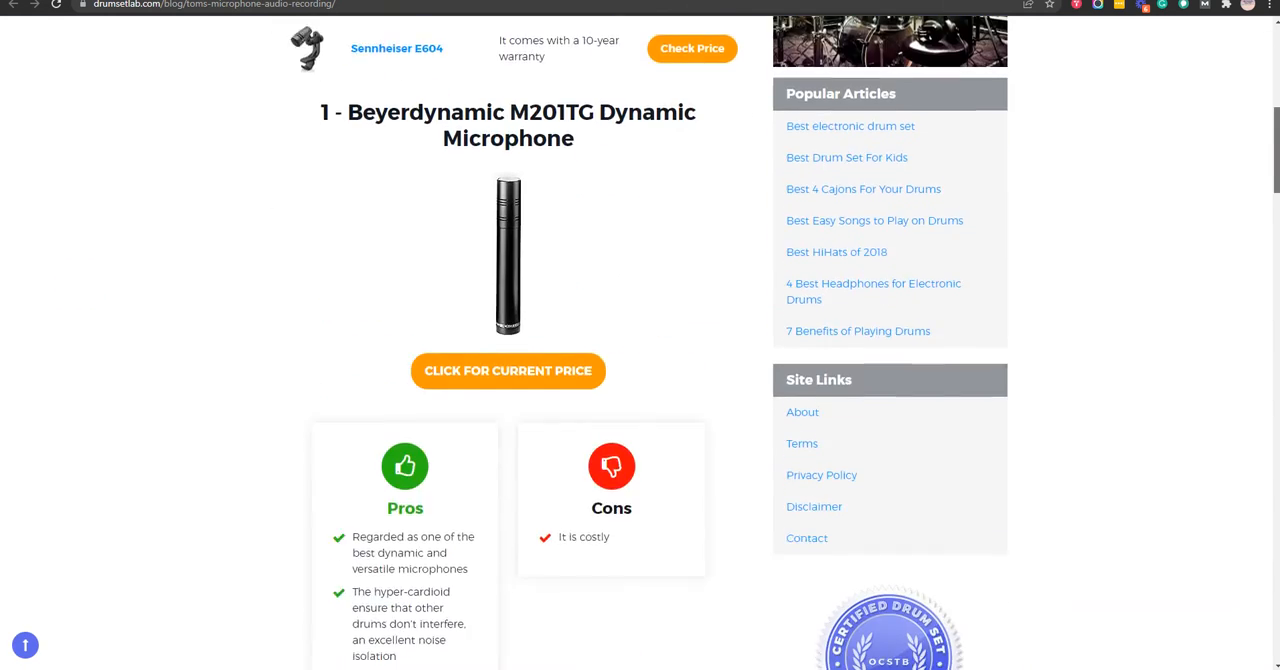
scroll(down, 3)
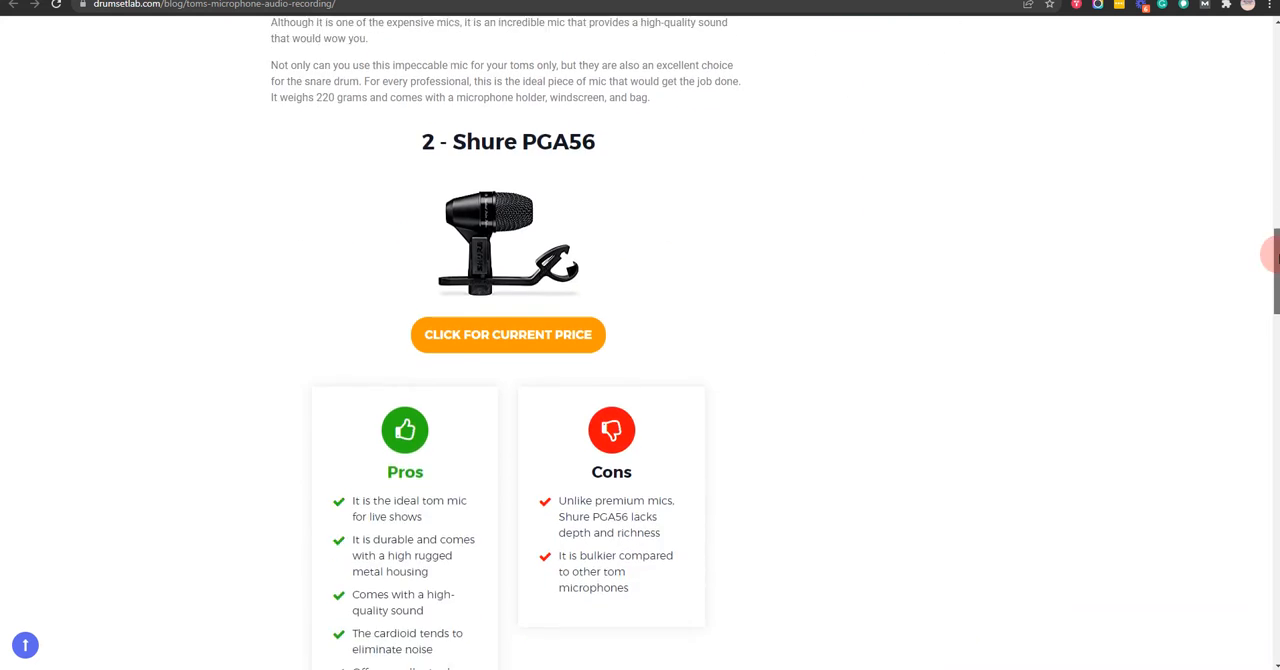
scroll(down, 3)
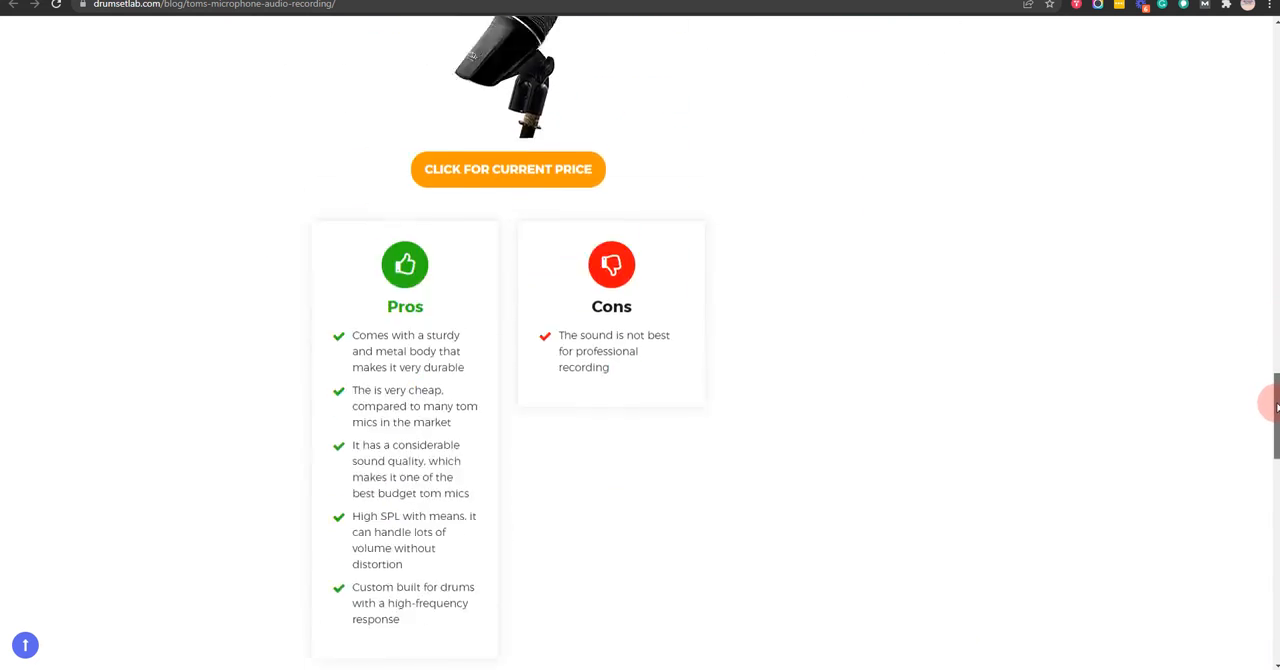
scroll(down, 3)
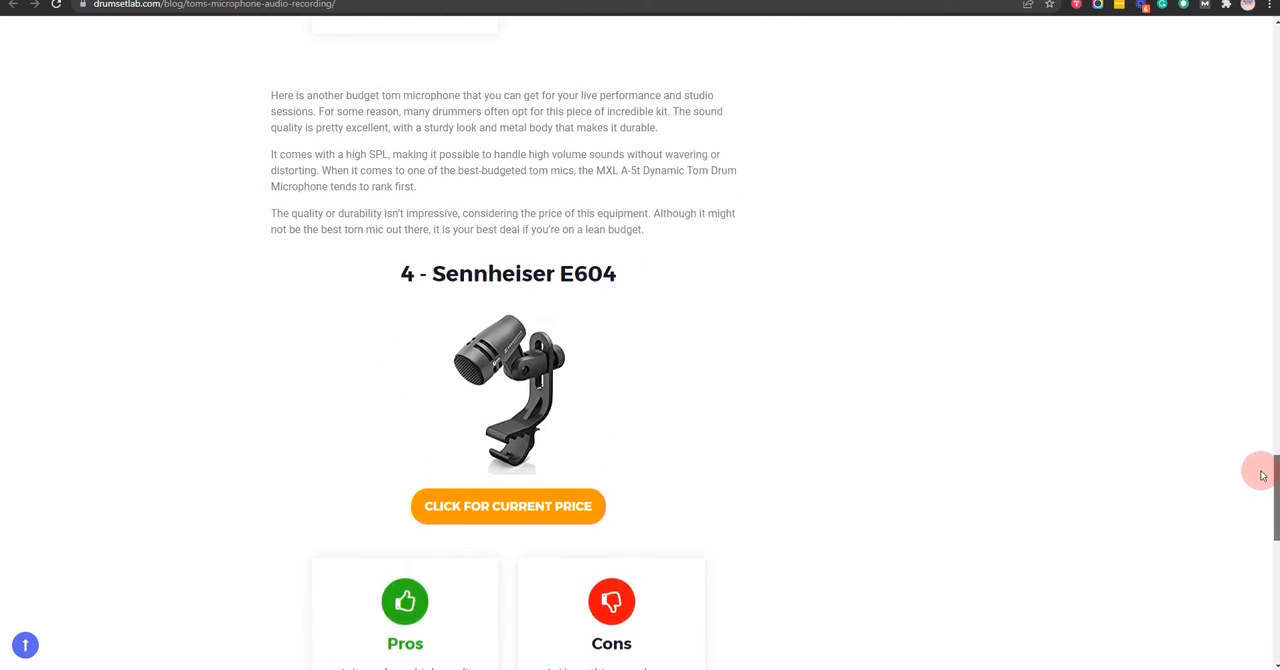
scroll(down, 3)
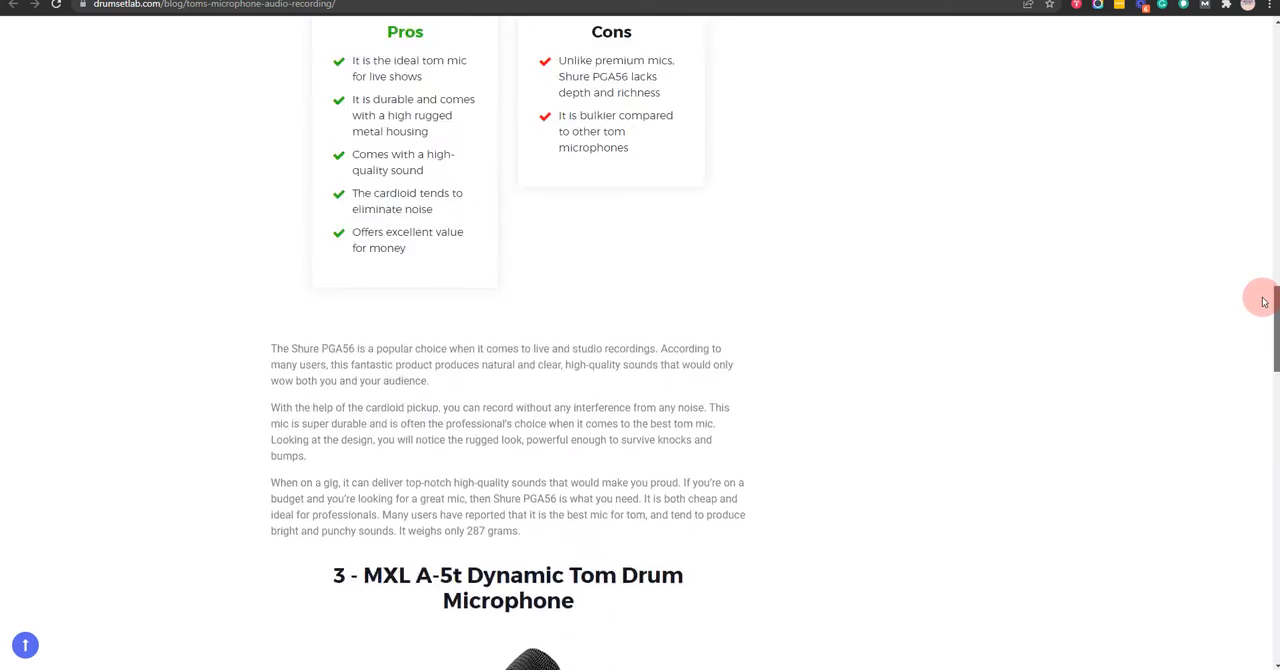
scroll(down, 3)
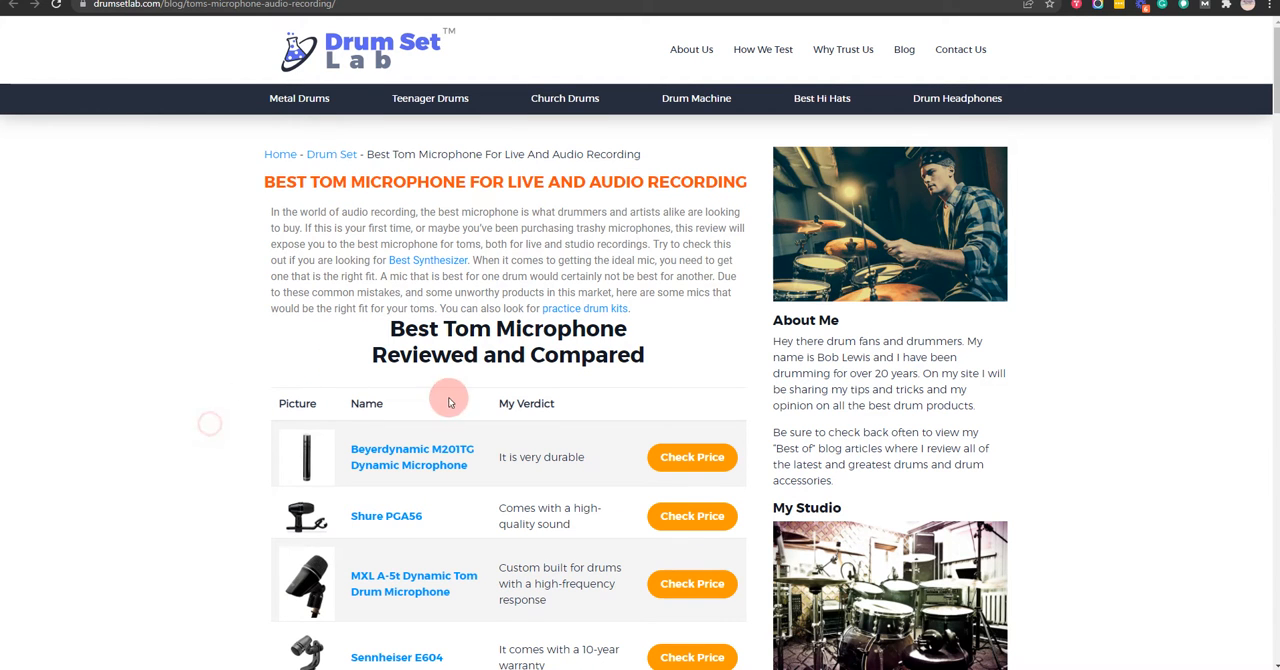
scroll(down, 3)
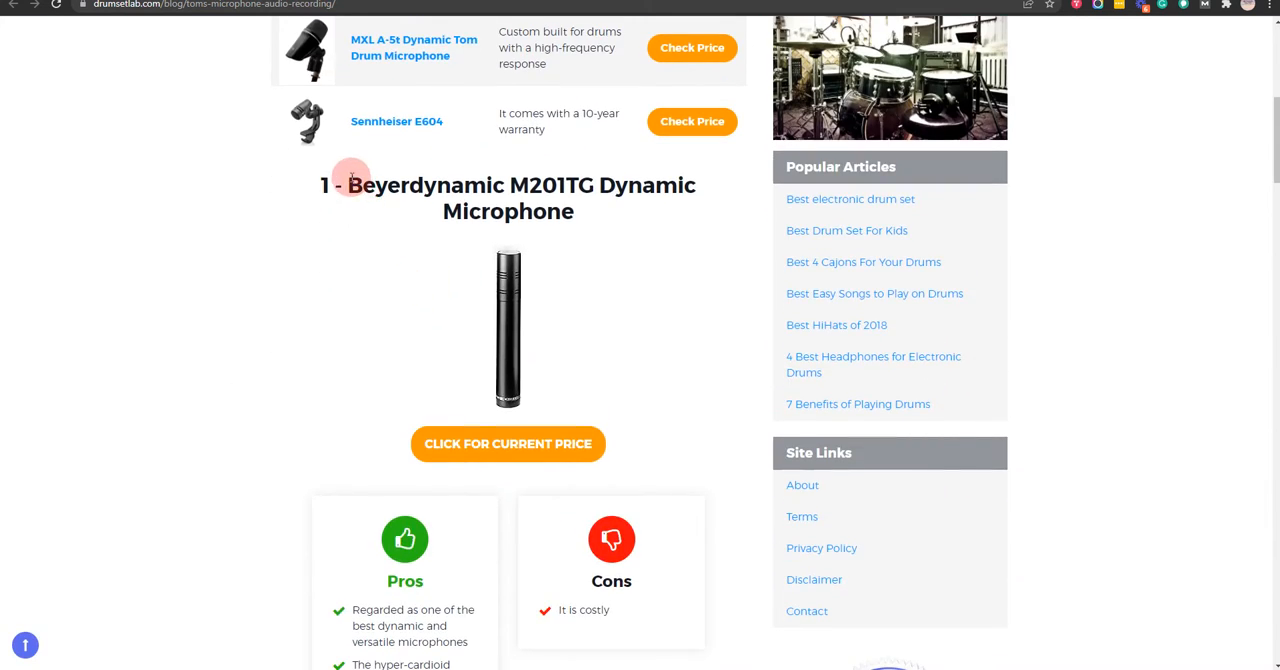
Step: View the Beyerdynamic M201TG photo enlarged, then return to the review at the Shure PGA56 section
drag(350, 184, 572, 212)
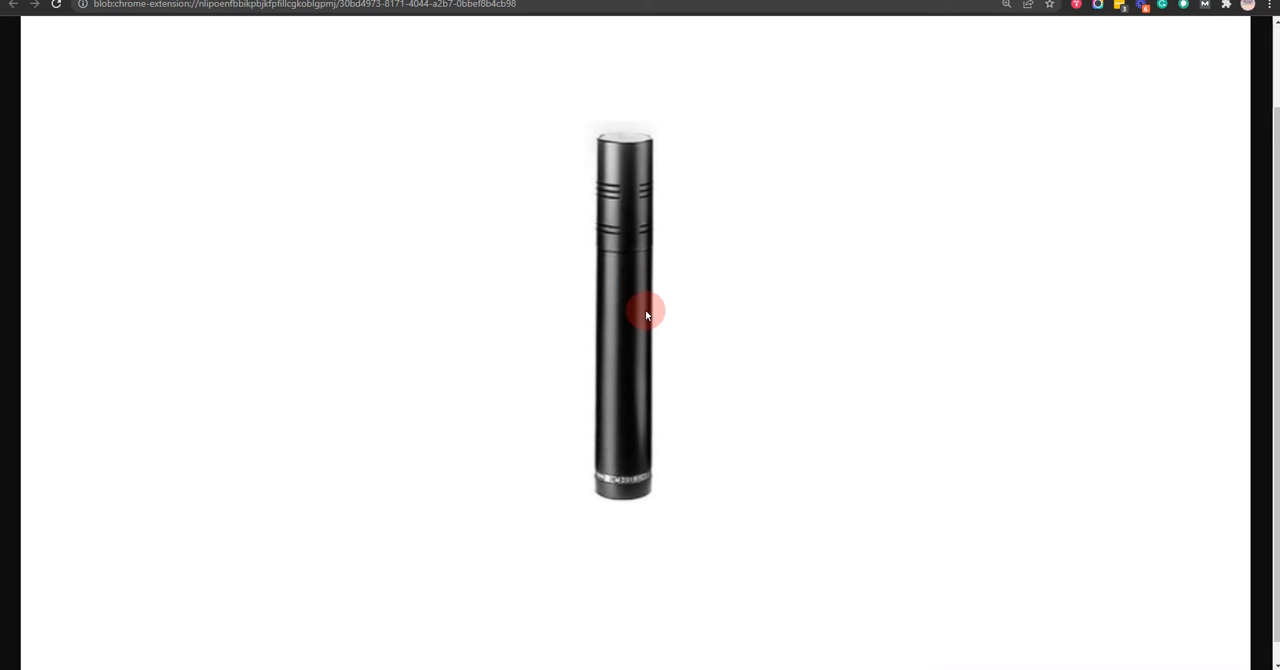
click(646, 312)
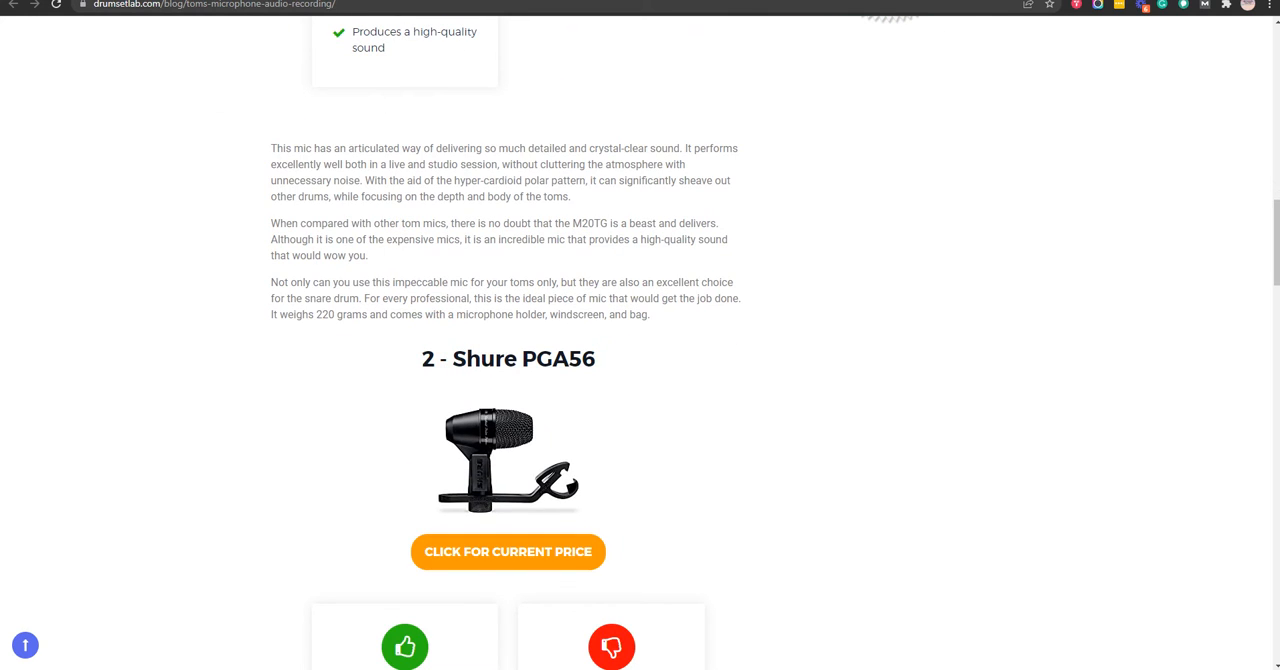
Step: View the Shure PGA56 microphone photo enlarged
click(508, 460)
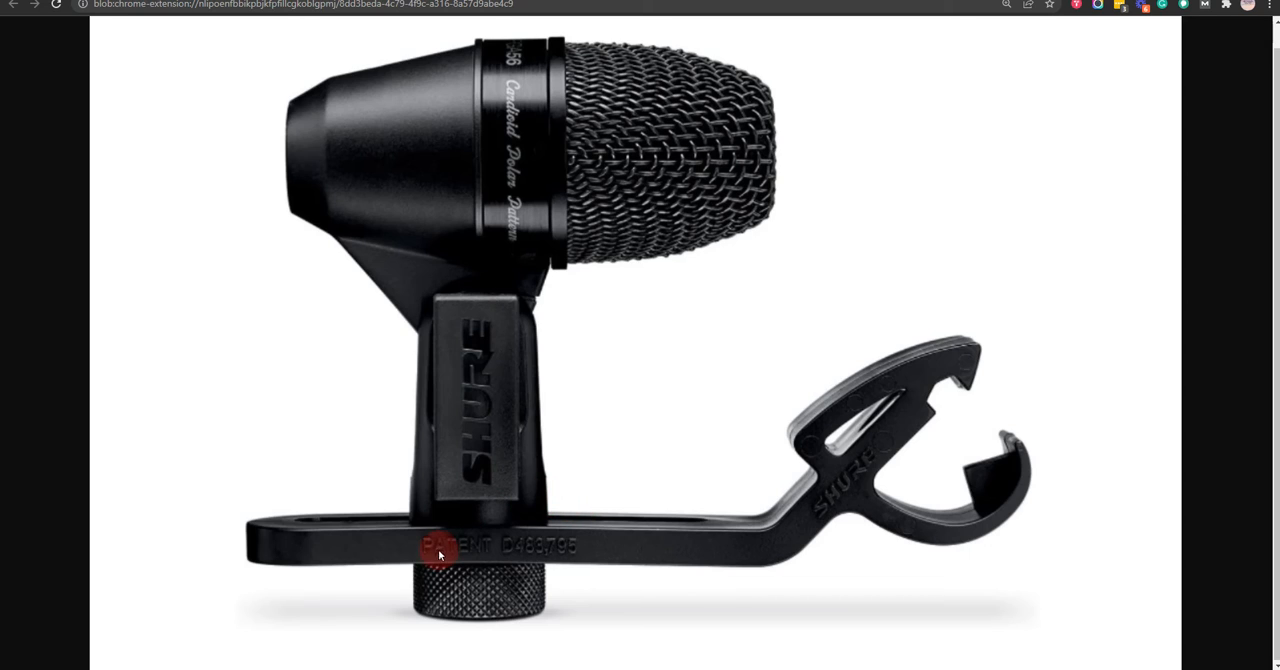
mouse_move(408, 228)
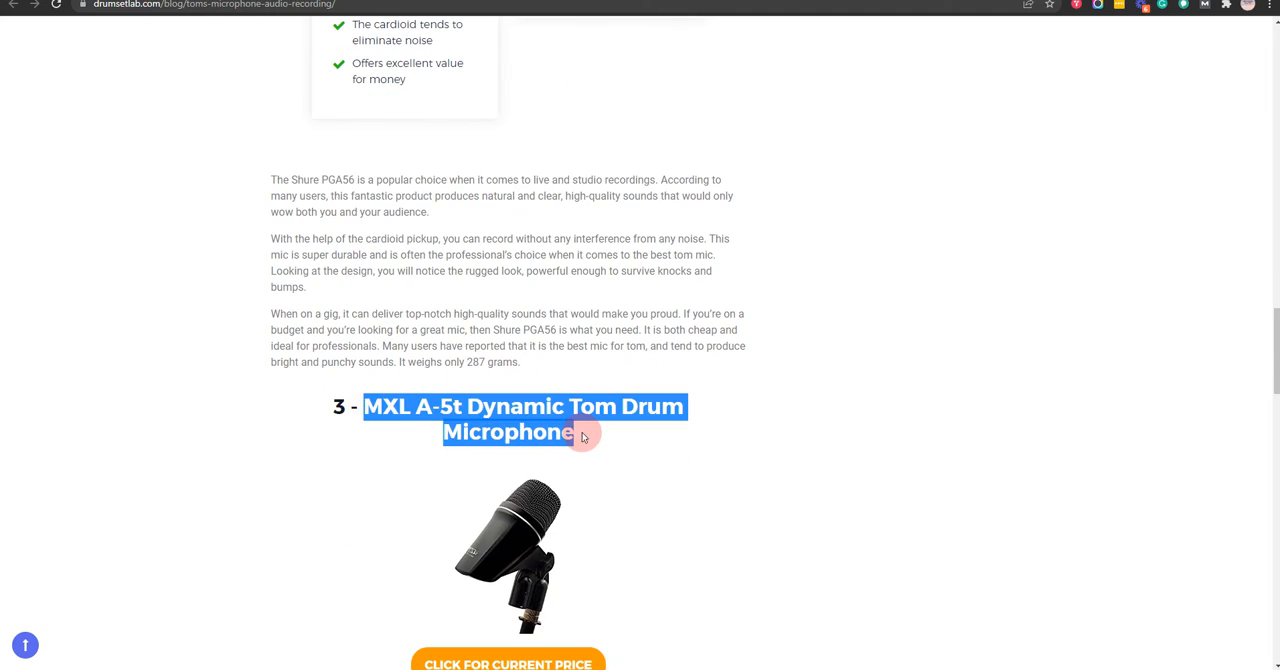
Step: Return to the review and scroll past the MXL A-5t pros and cons to the Sennheiser E604 heading
click(508, 556)
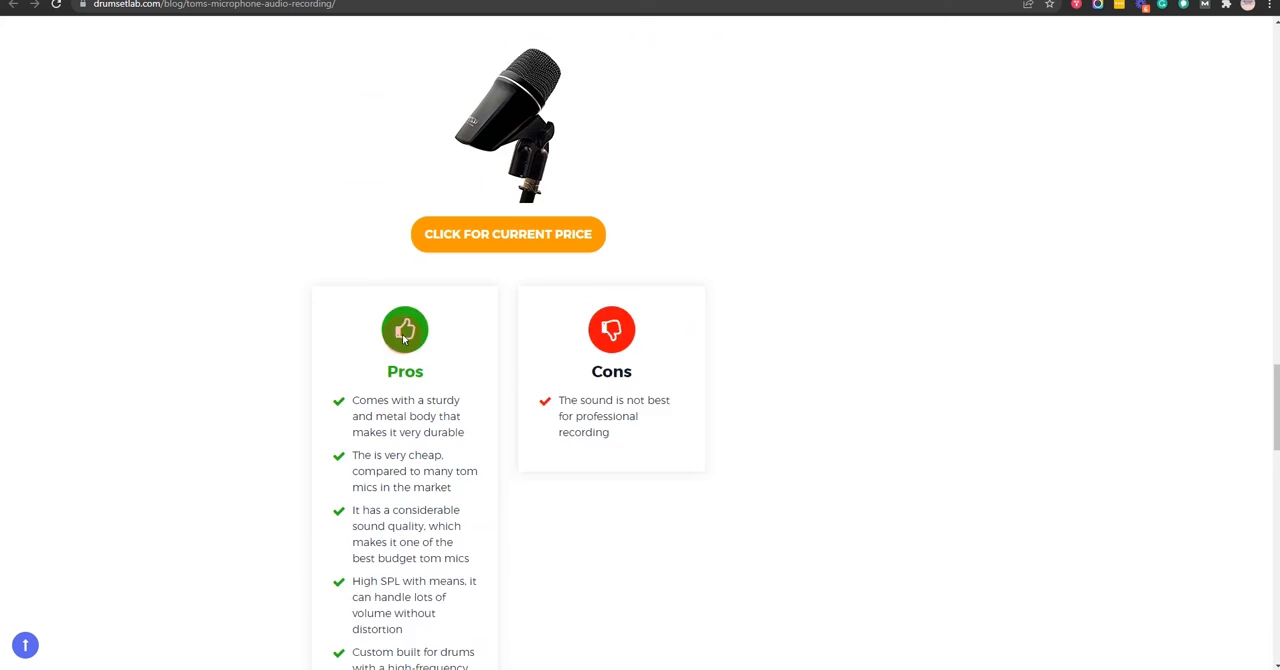
scroll(down, 3)
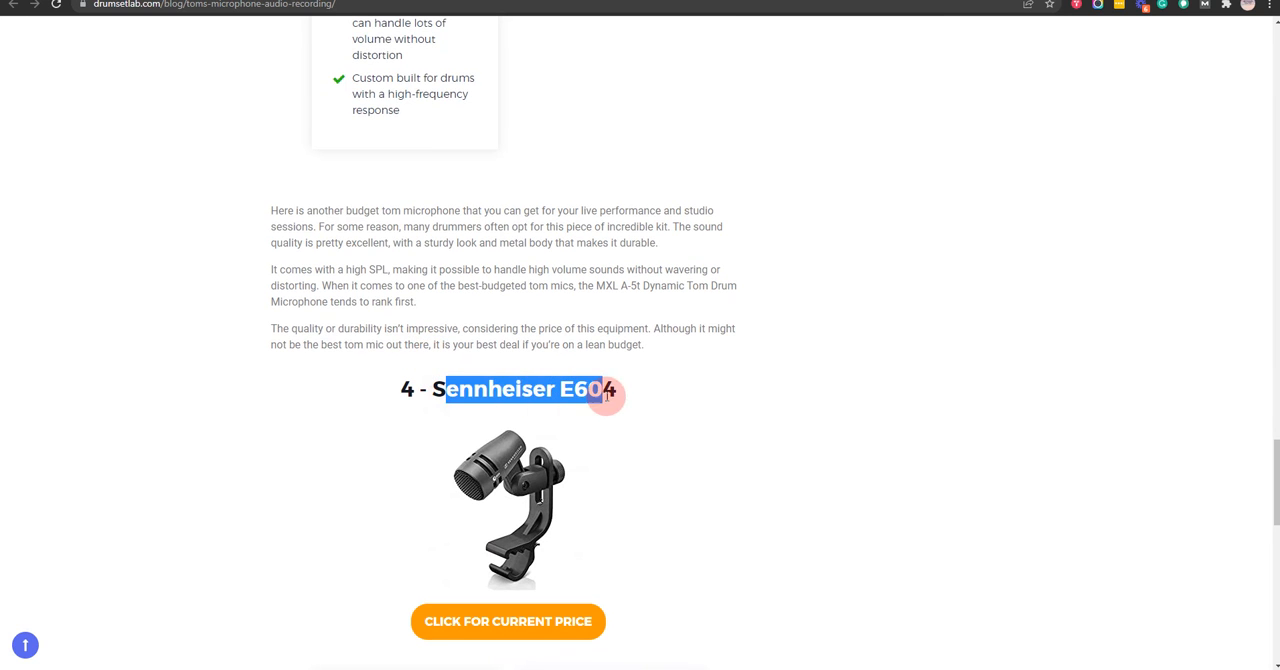
Step: View the Sennheiser E604 microphone photo enlarged
click(510, 510)
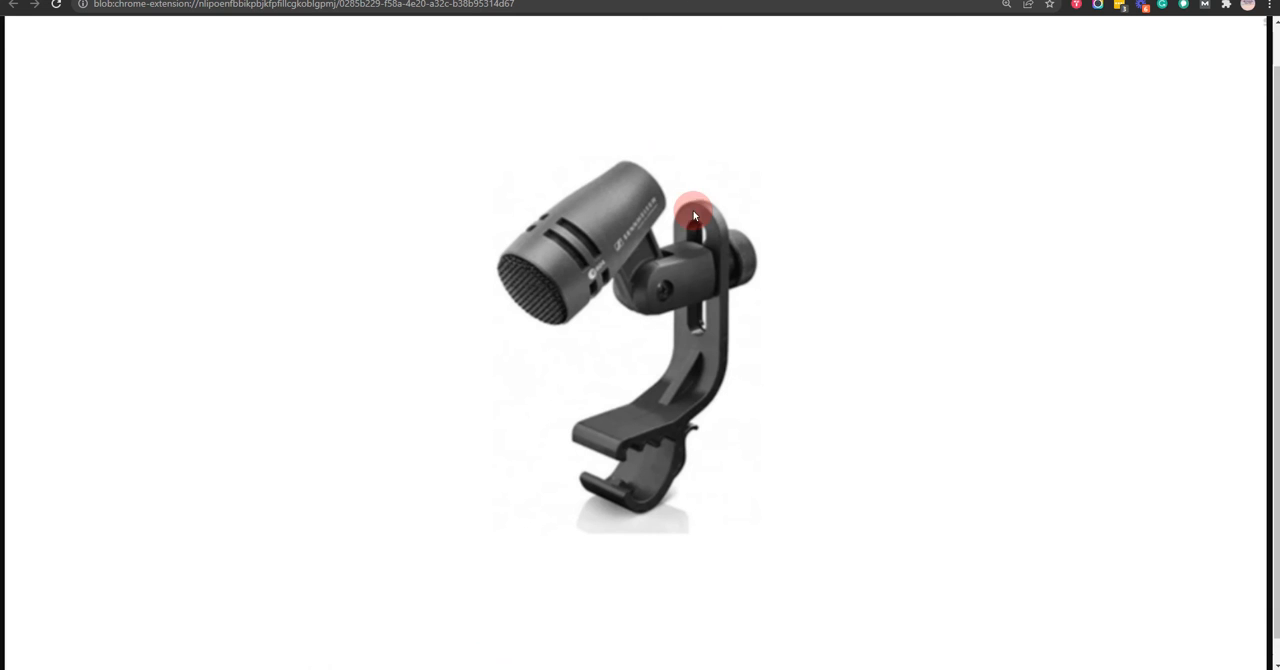
drag(694, 216, 688, 382)
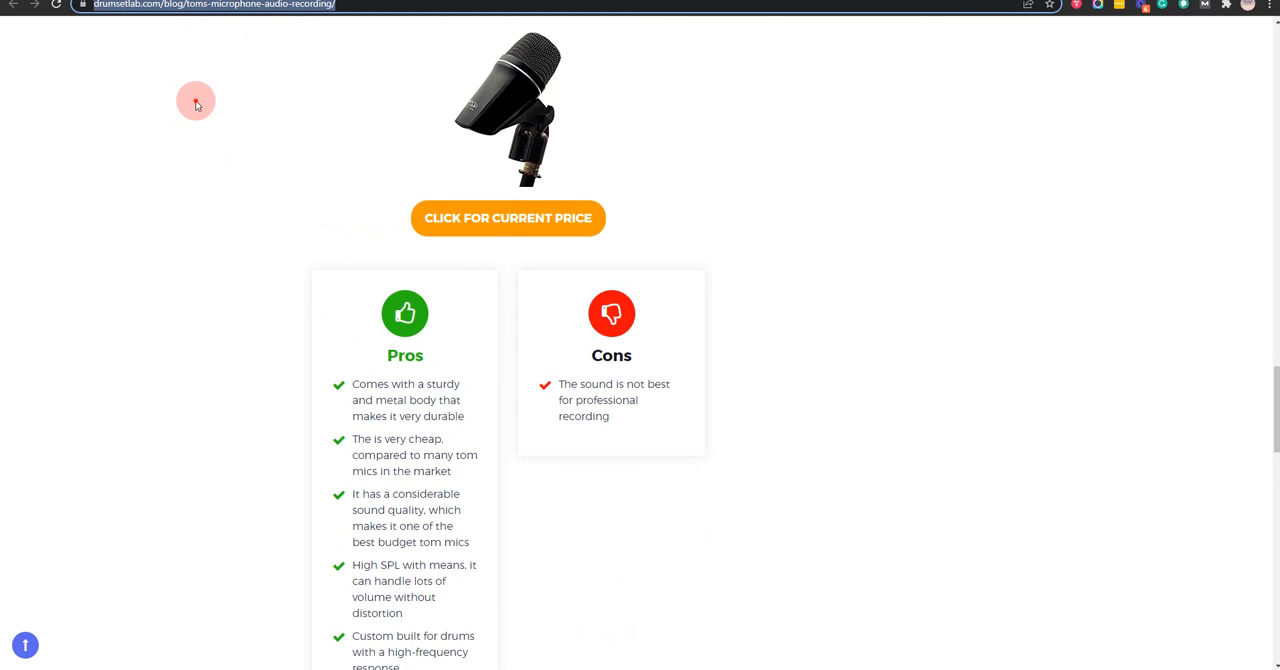
Step: Return to the review and go back up to the top with its comparison table
scroll(down, 3)
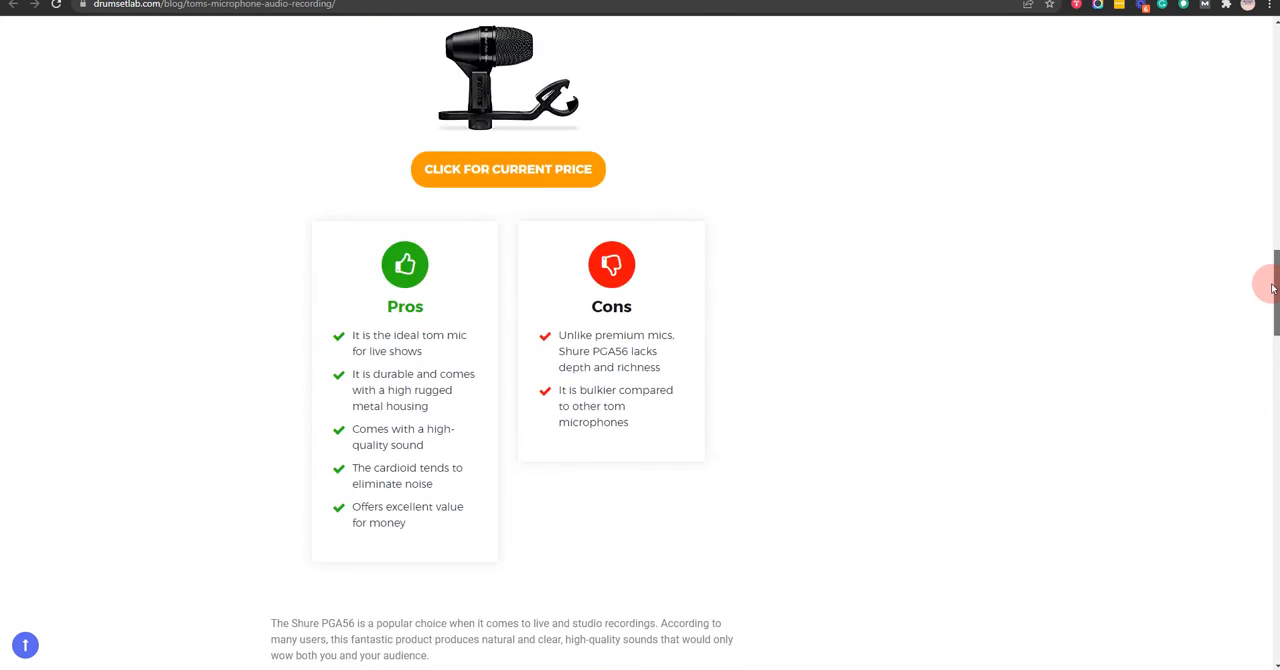
scroll(up, 3)
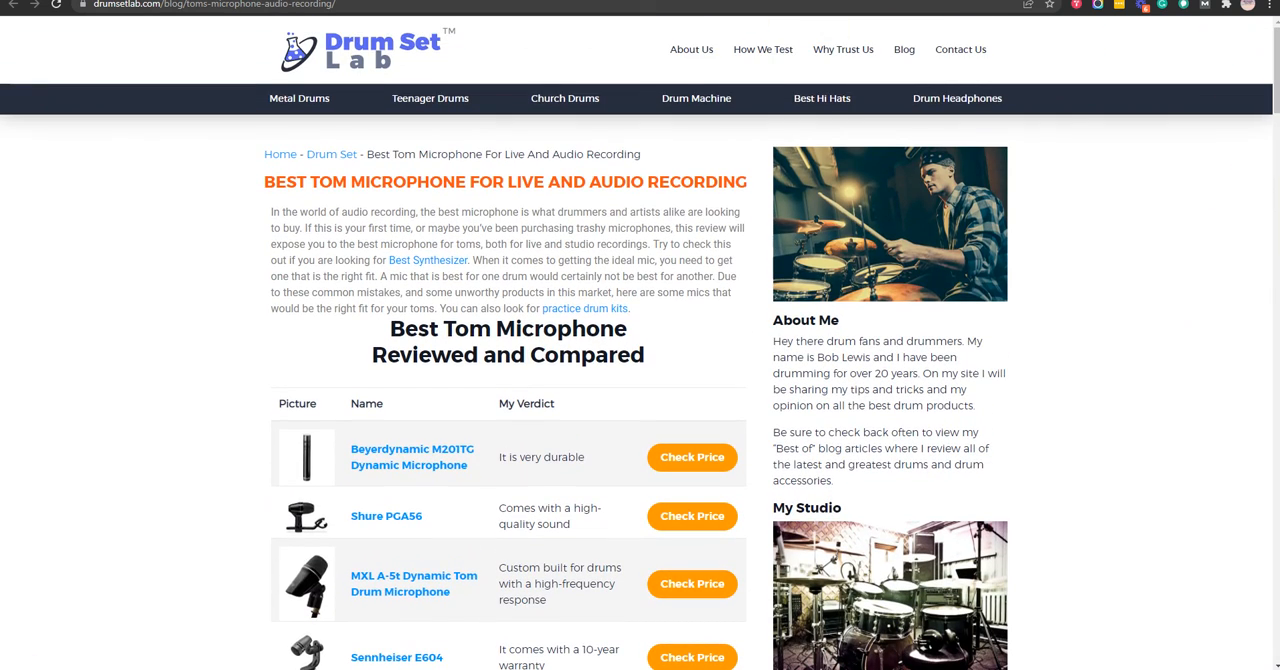
click(128, 128)
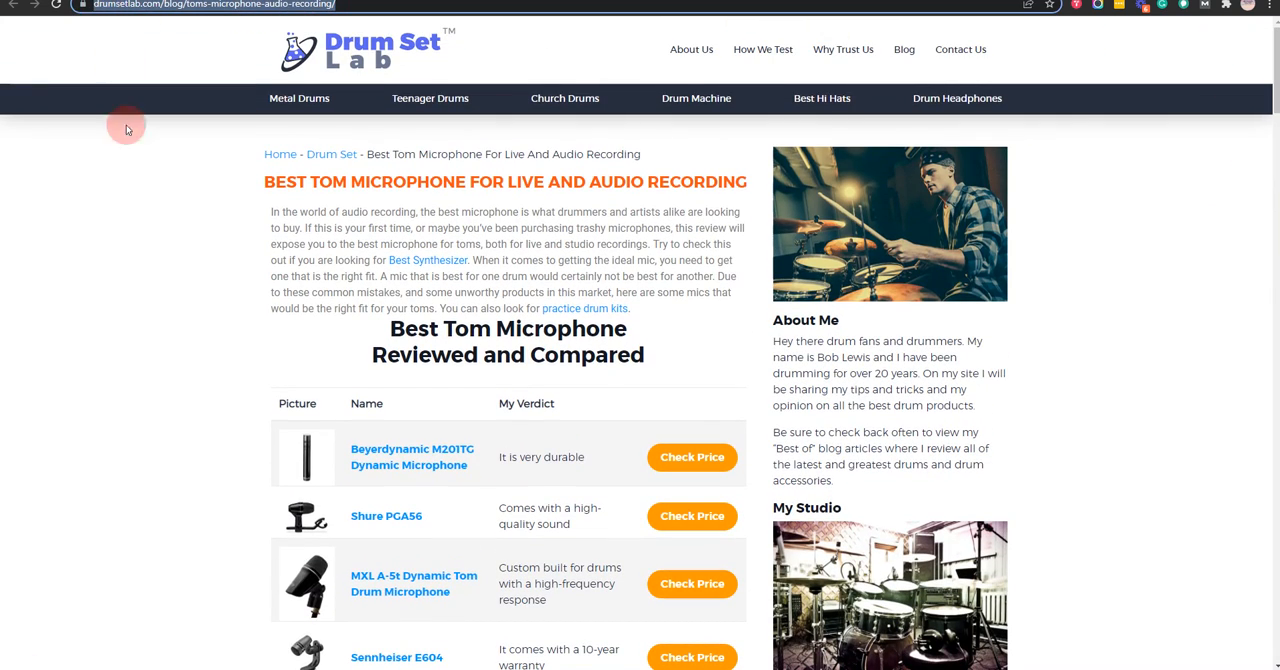
mouse_move(368, 350)
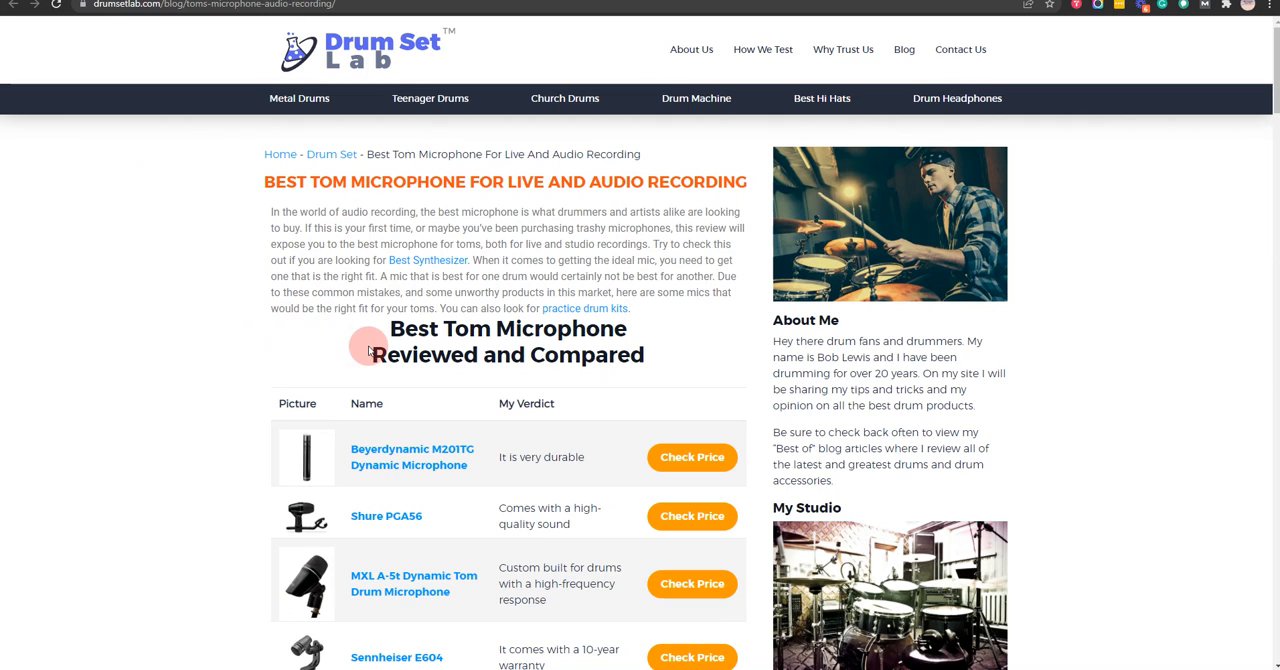